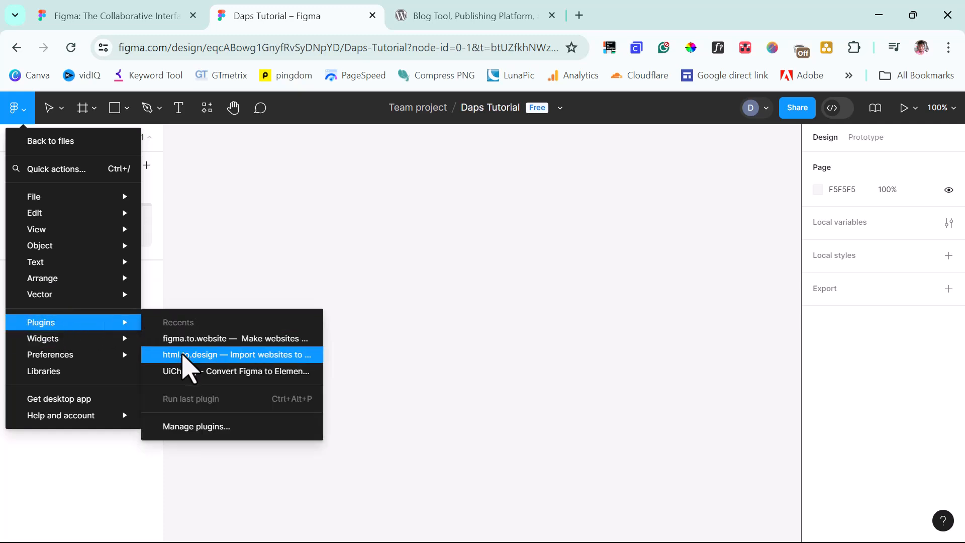
Step: Launch the html.to.design — Import websites to Figma plugin from the Plugins menu
left_click(236, 355)
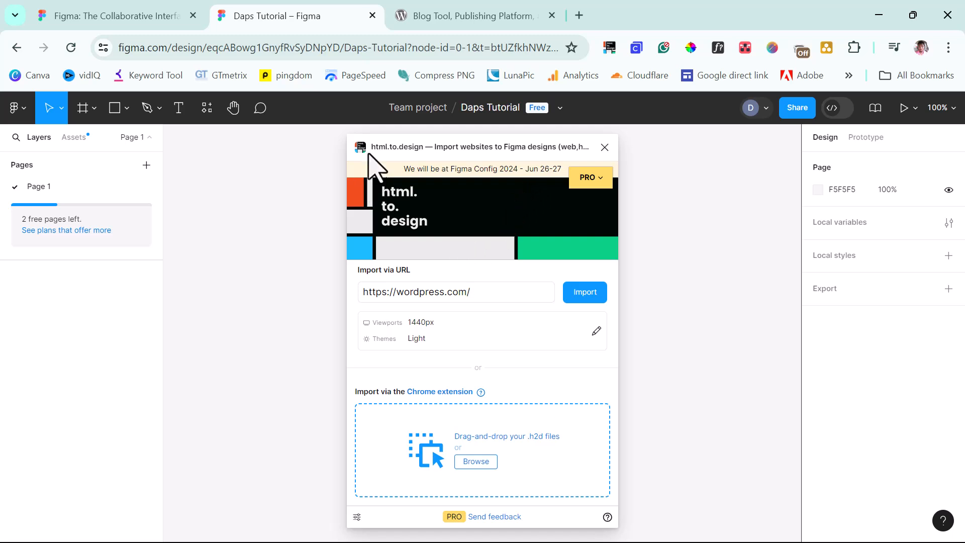
Step: Import the wordpress.org home page at 1440px width in light theme
left_click(583, 291)
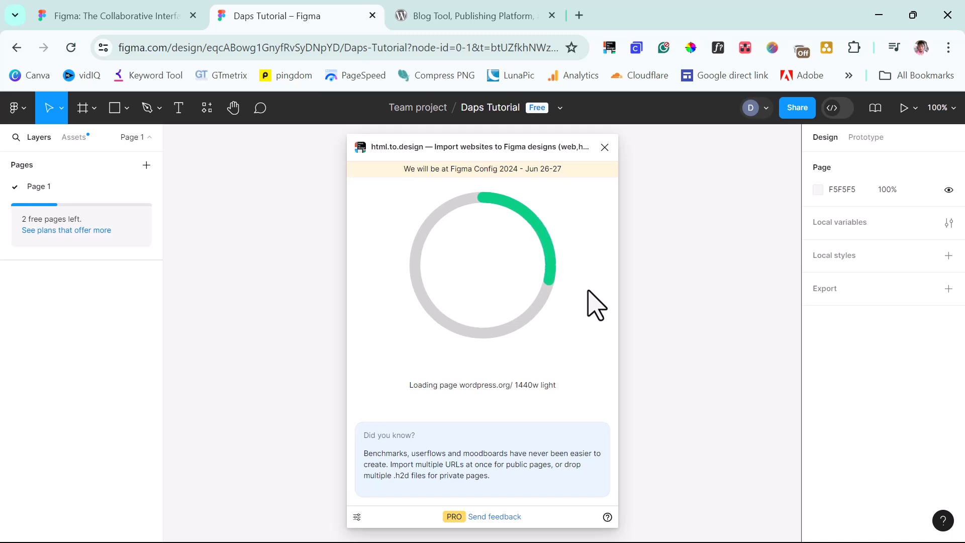
left_click(474, 16)
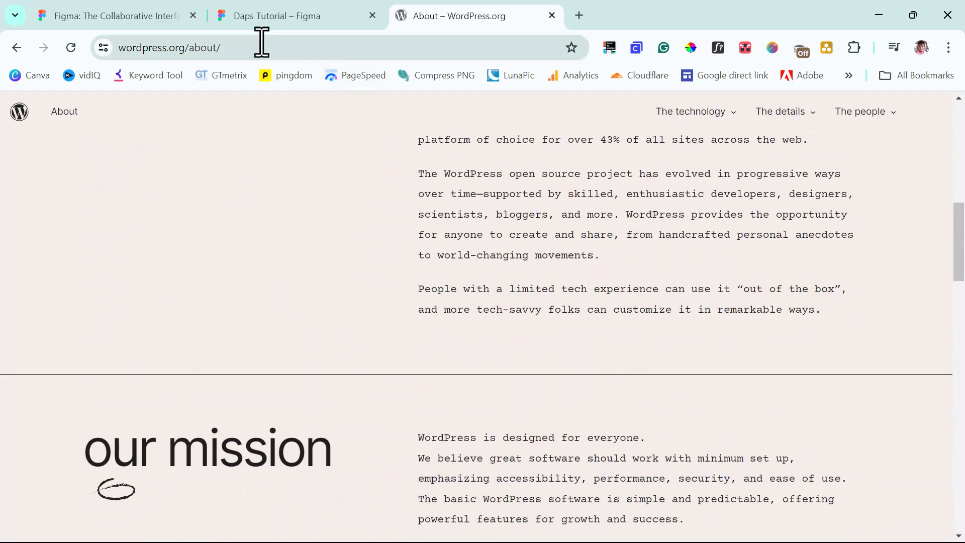
Step: Select the wordpress.org/about/ URL in the browser address bar
left_click(295, 16)
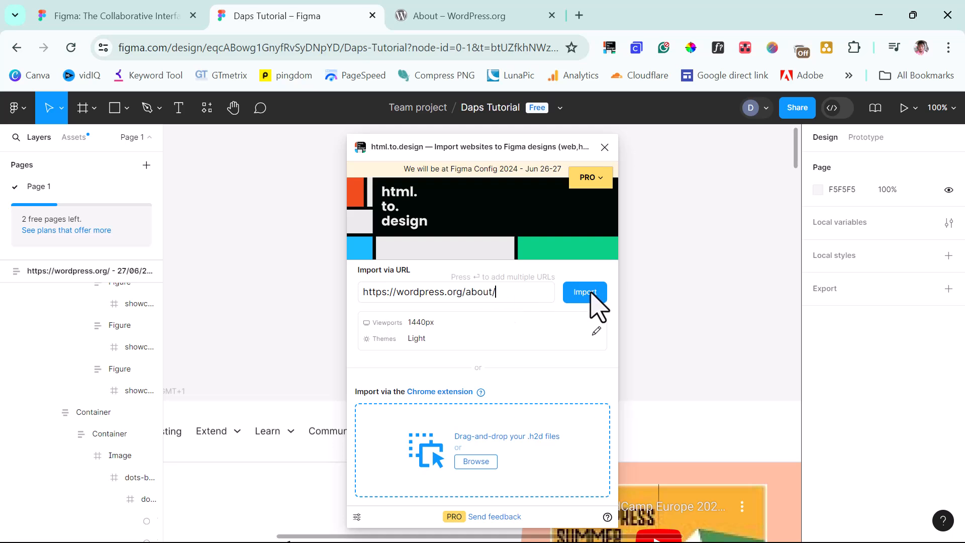
left_click(584, 292)
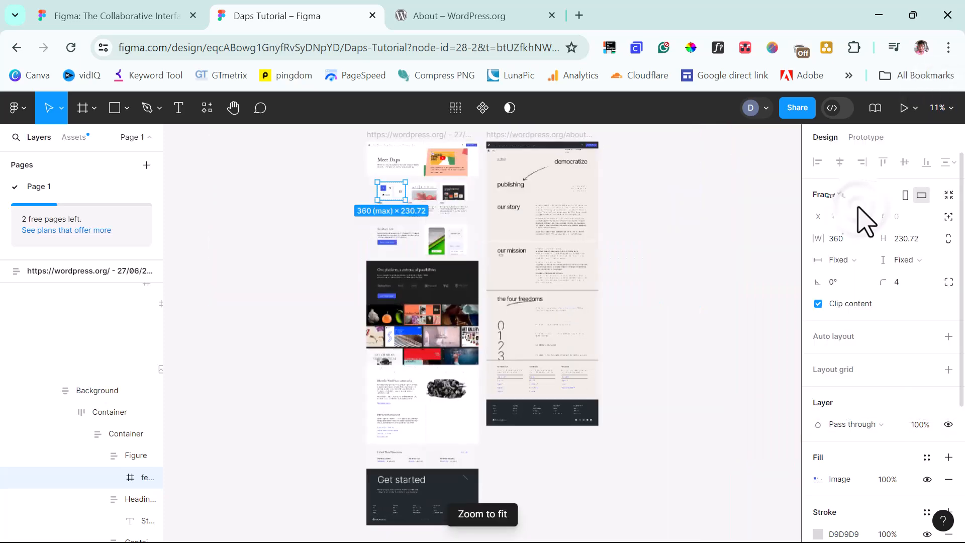
Step: Edit the Design panel properties of the feature image frame below Meet Daps
left_click(837, 107)
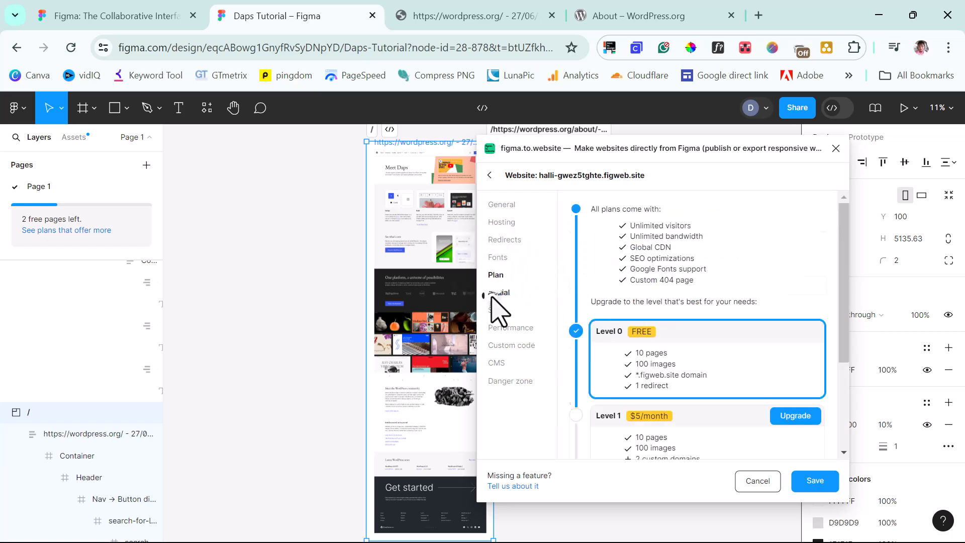
Step: Open the social sharing settings in the figma.to.website website settings
left_click(496, 362)
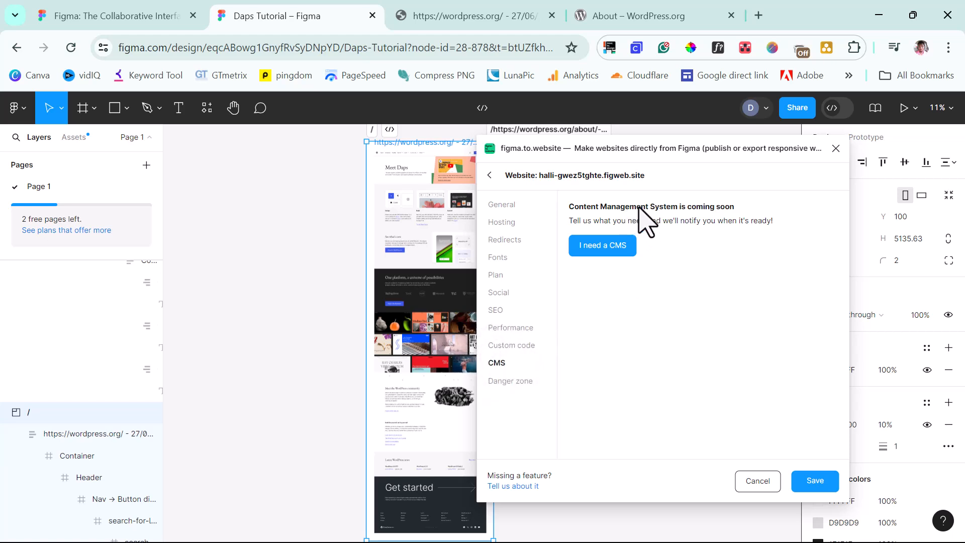